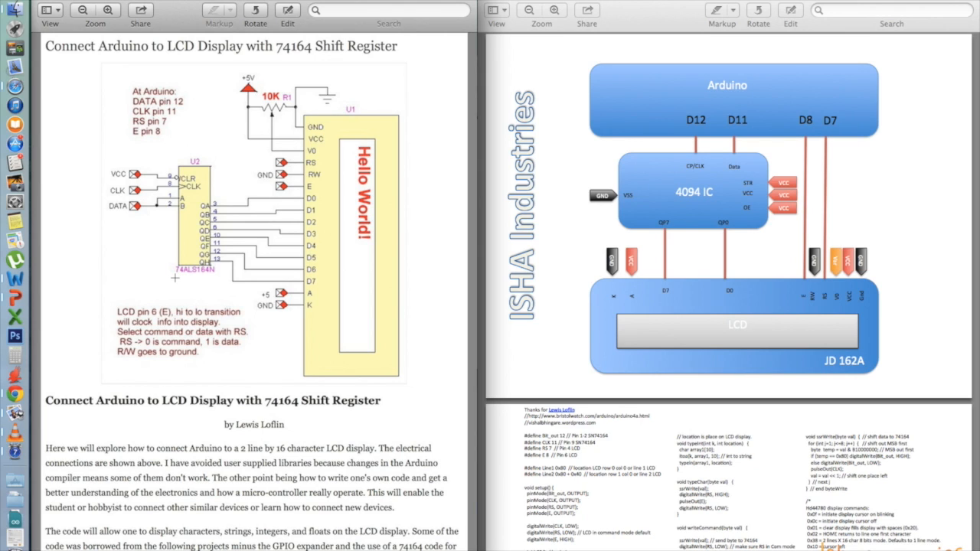
{"action": "mouse_move", "coordinate": [178, 282]}
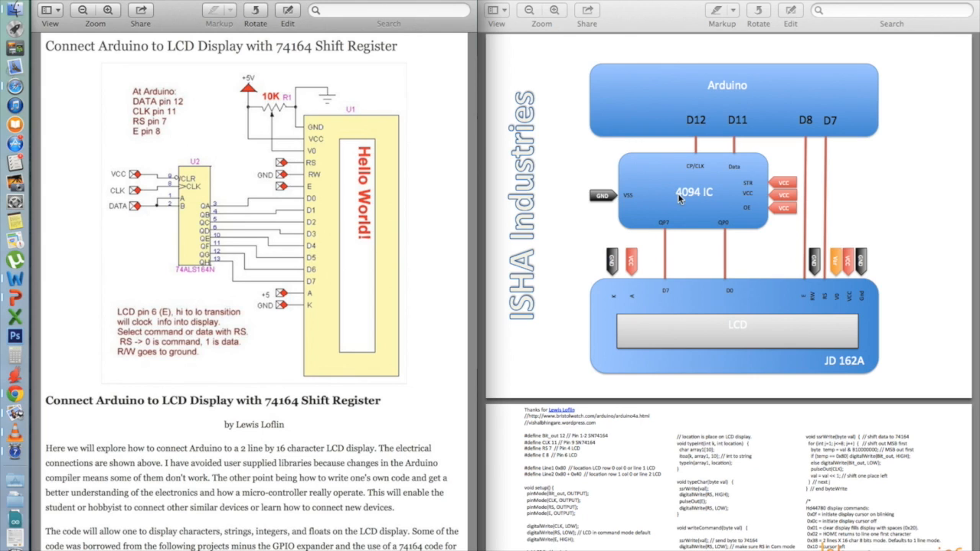
{"action": "mouse_move", "coordinate": [714, 202]}
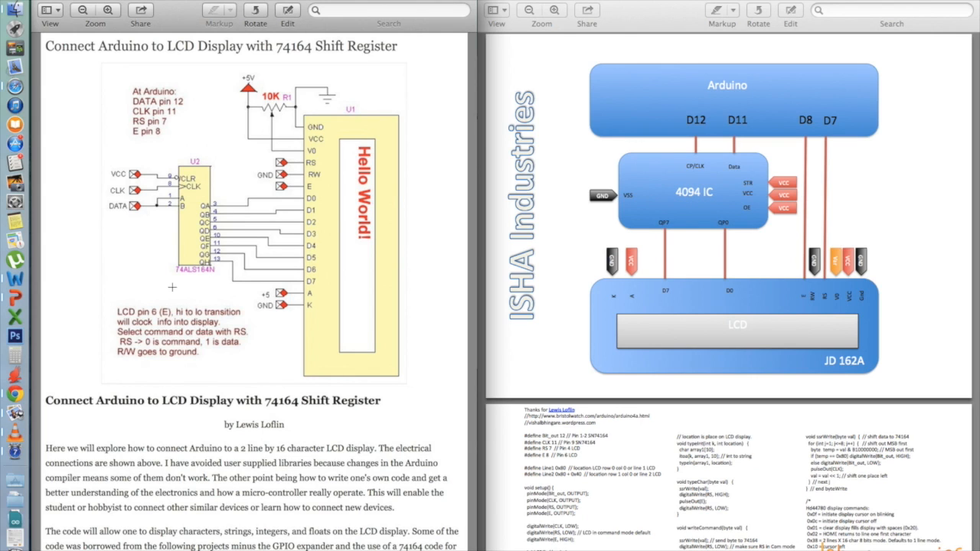
{"action": "mouse_move", "coordinate": [303, 415]}
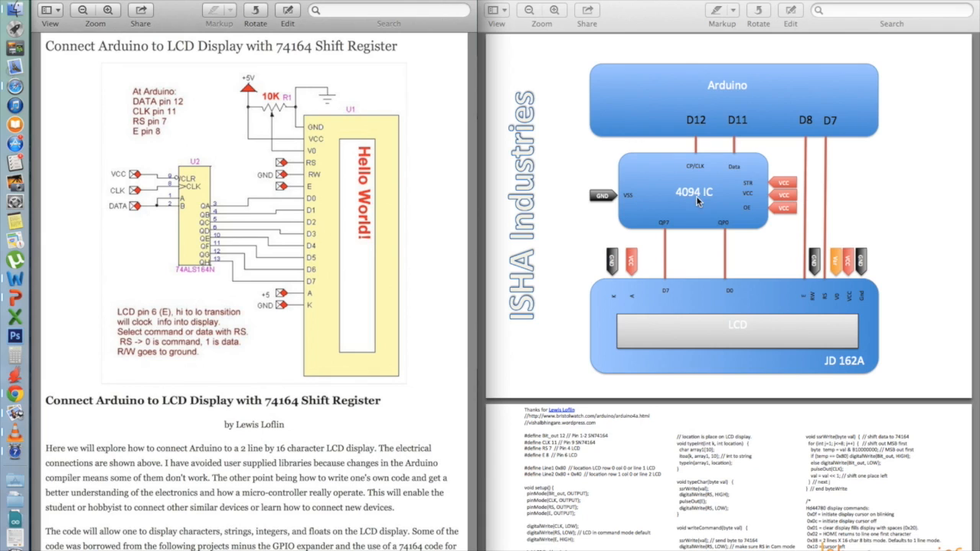
{"action": "mouse_move", "coordinate": [708, 200]}
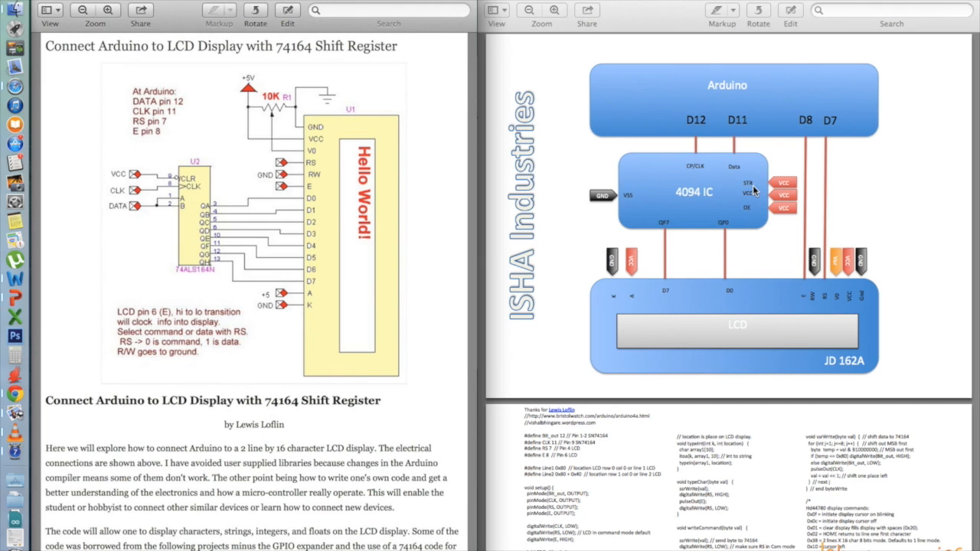
{"action": "mouse_move", "coordinate": [758, 190]}
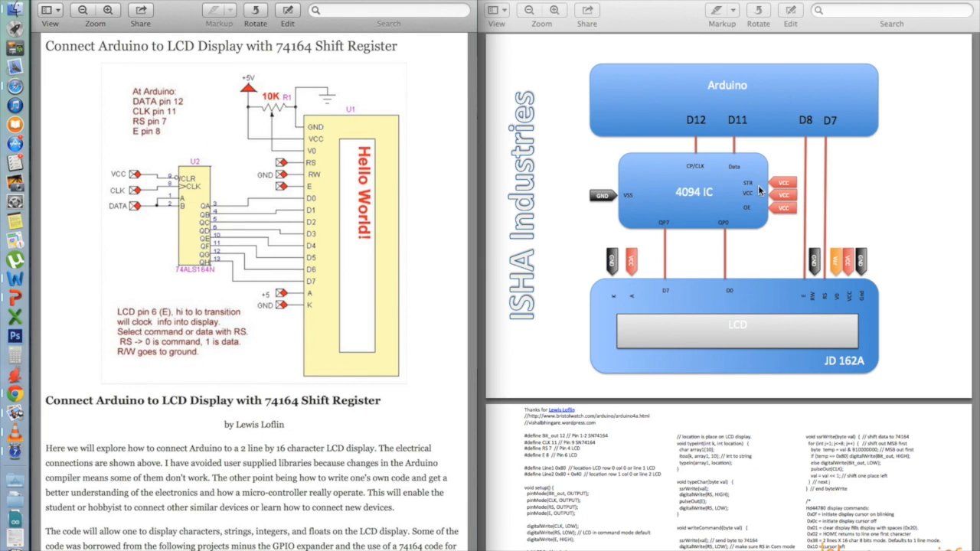
{"action": "mouse_move", "coordinate": [790, 190]}
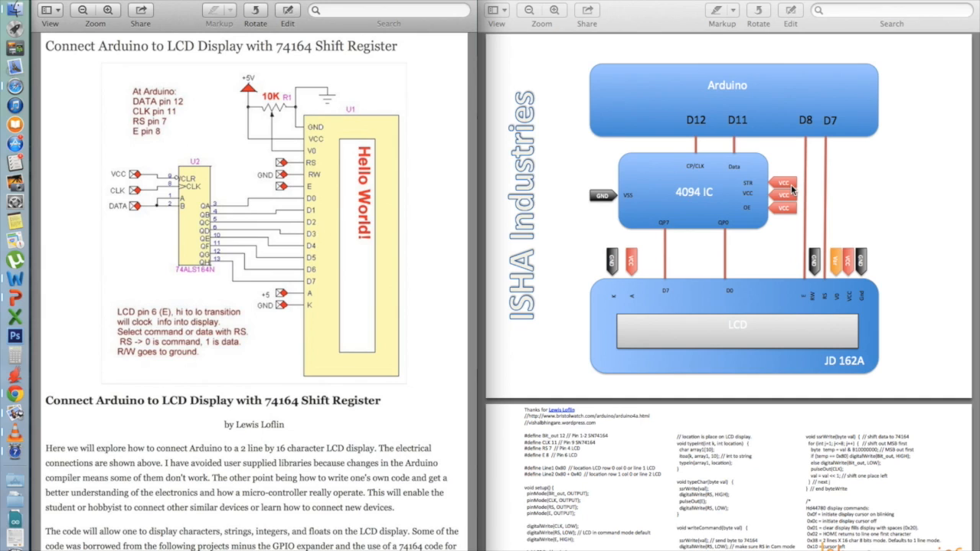
{"action": "mouse_move", "coordinate": [761, 192]}
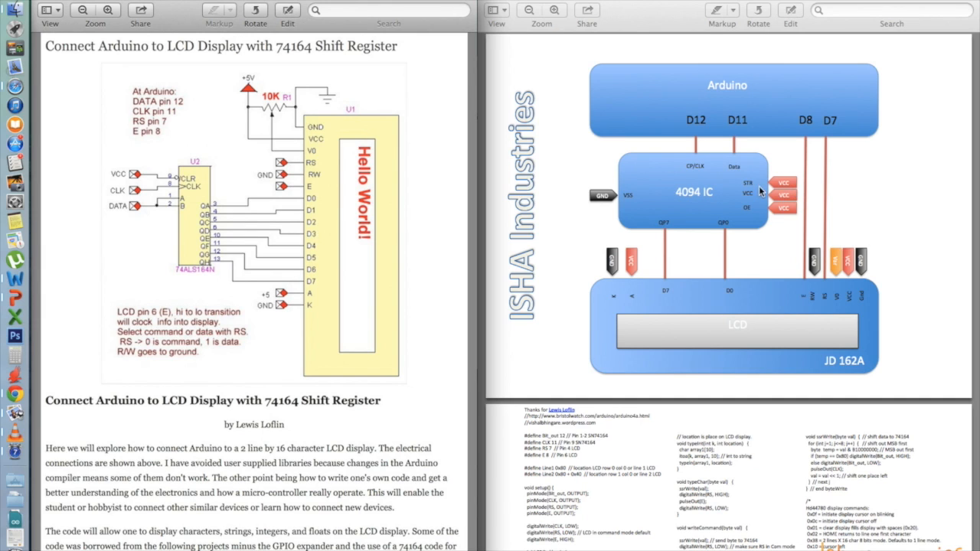
{"action": "mouse_move", "coordinate": [745, 192]}
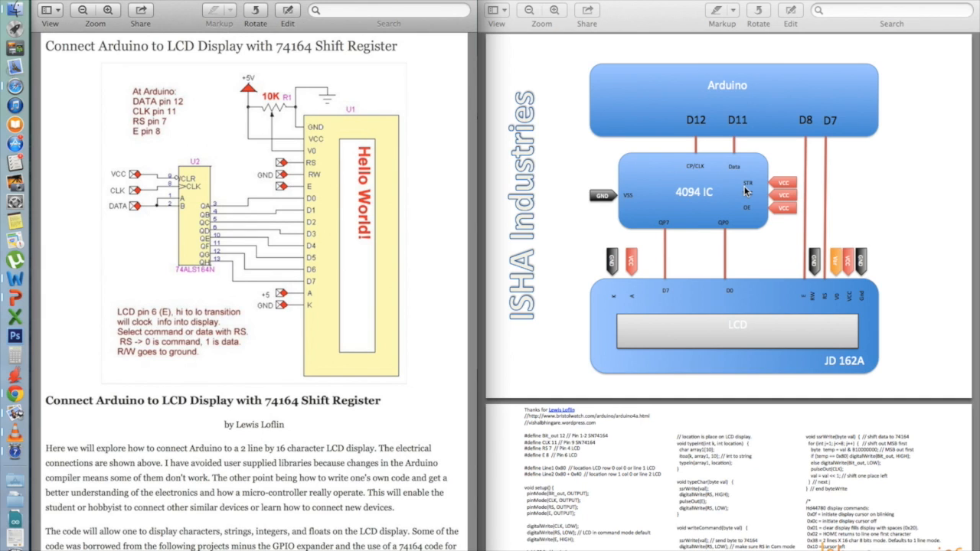
{"action": "mouse_move", "coordinate": [569, 288]}
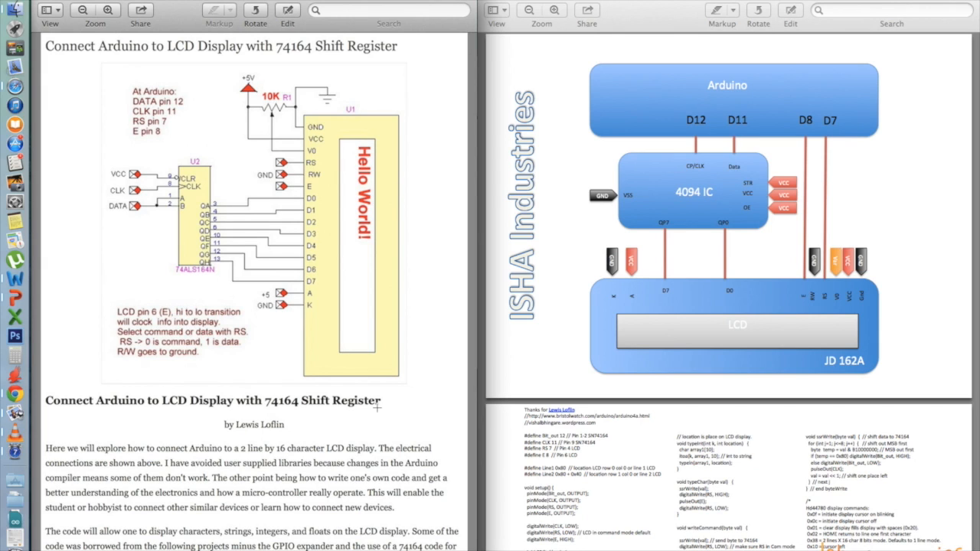
{"action": "mouse_move", "coordinate": [526, 336]}
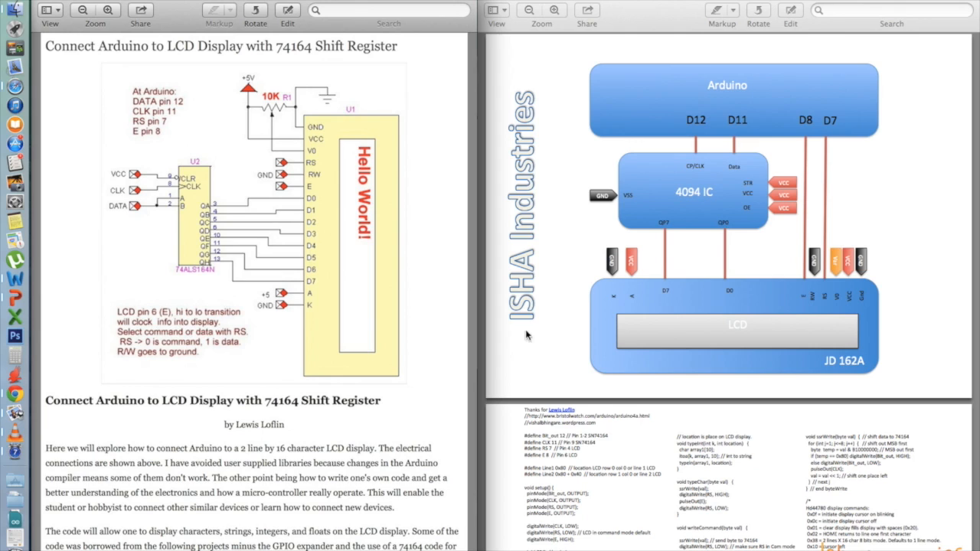
{"action": "mouse_move", "coordinate": [793, 192]}
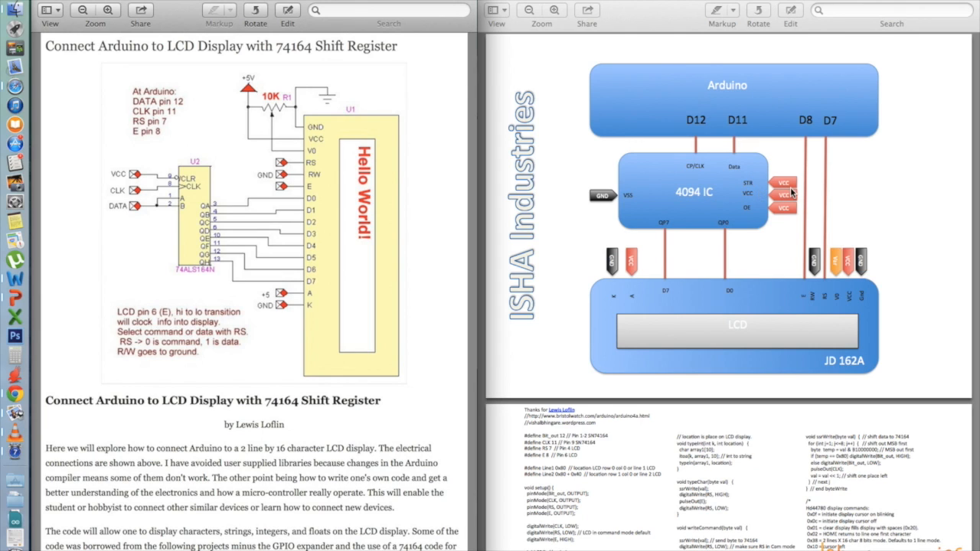
{"action": "mouse_move", "coordinate": [770, 193]}
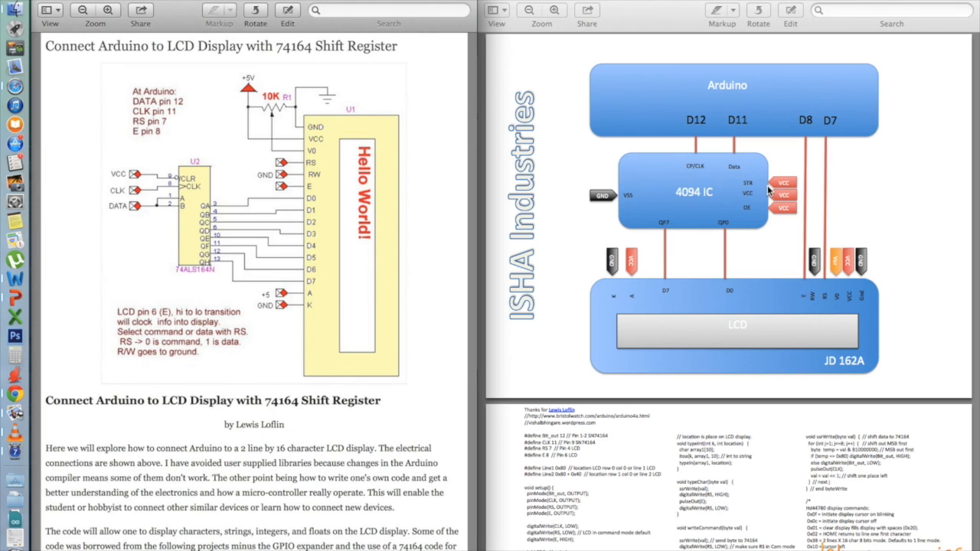
{"action": "mouse_move", "coordinate": [643, 197]}
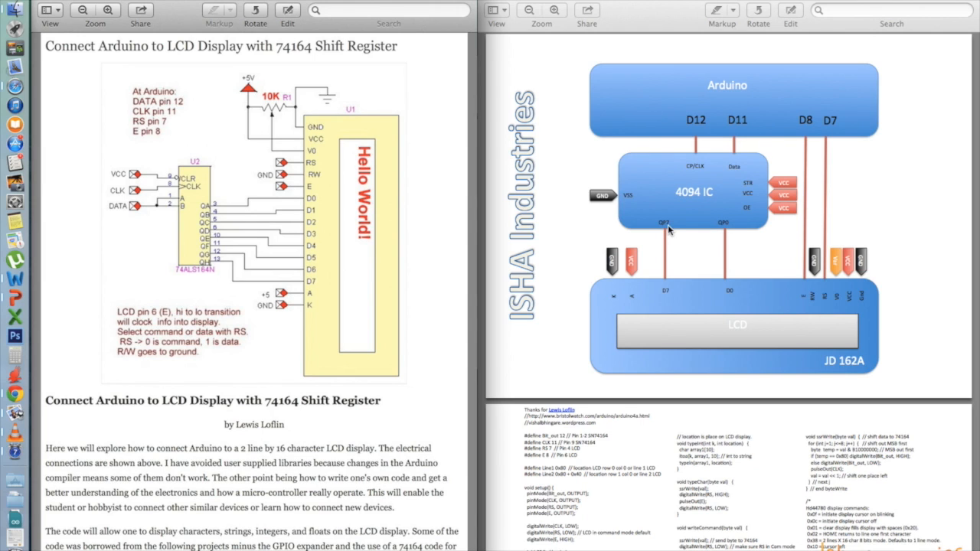
{"action": "mouse_move", "coordinate": [728, 227]}
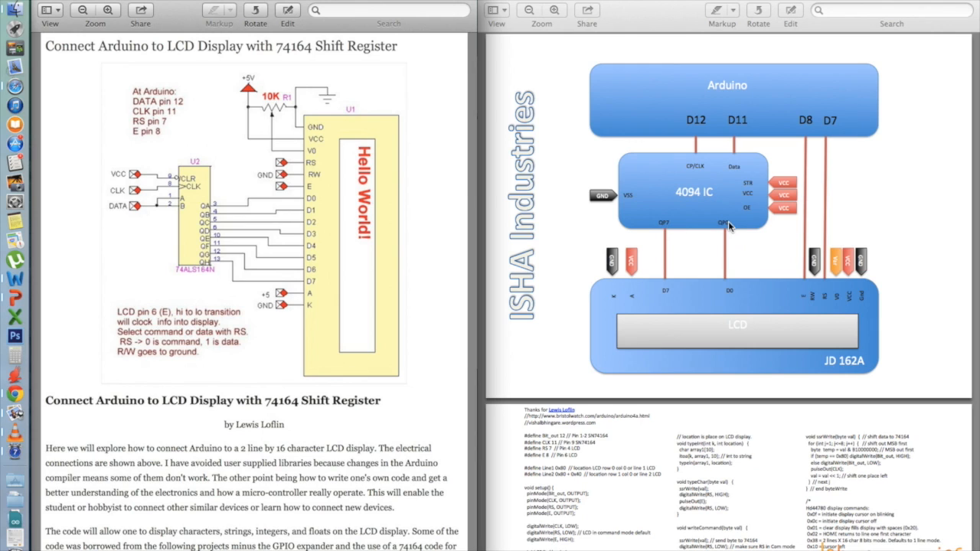
{"action": "mouse_move", "coordinate": [664, 231]}
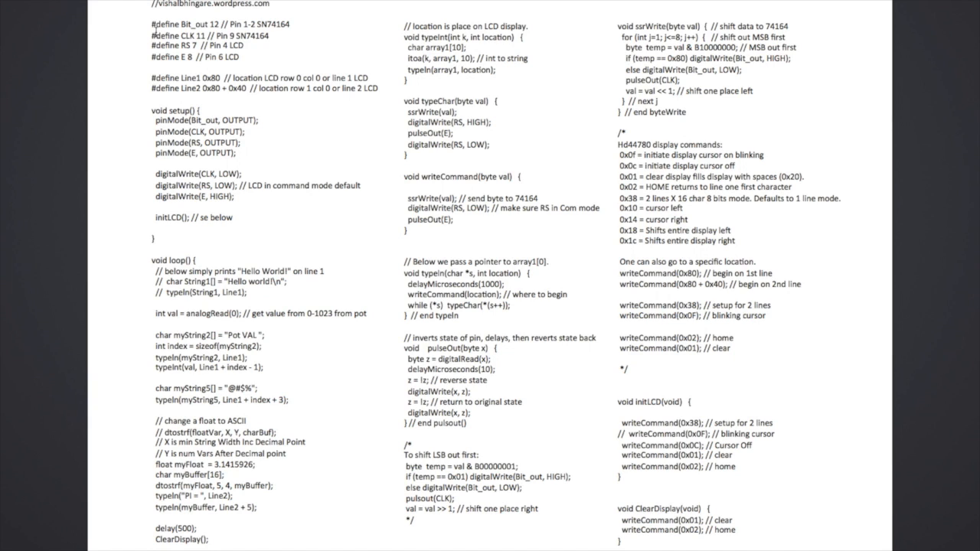
{"action": "double_click", "coordinate": [238, 389]}
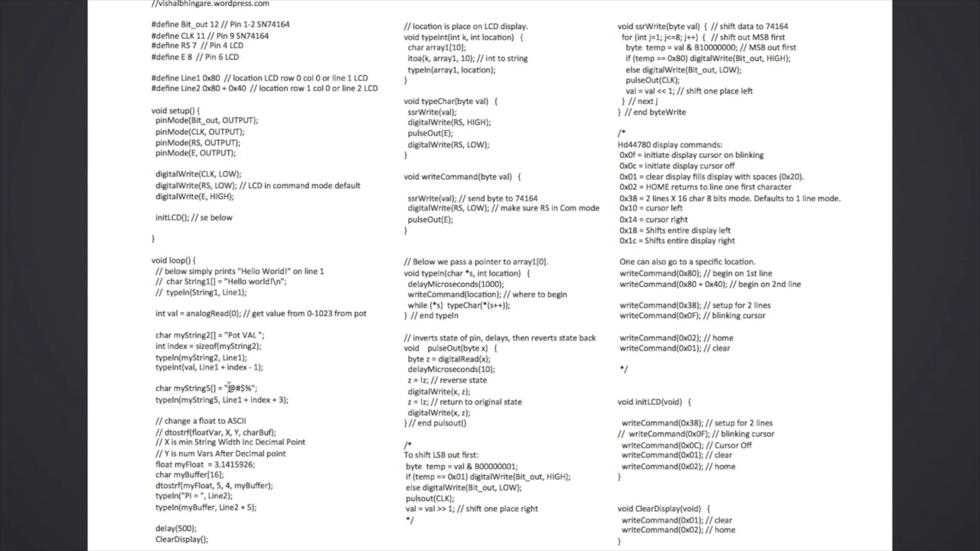
{"action": "double_click", "coordinate": [239, 386]}
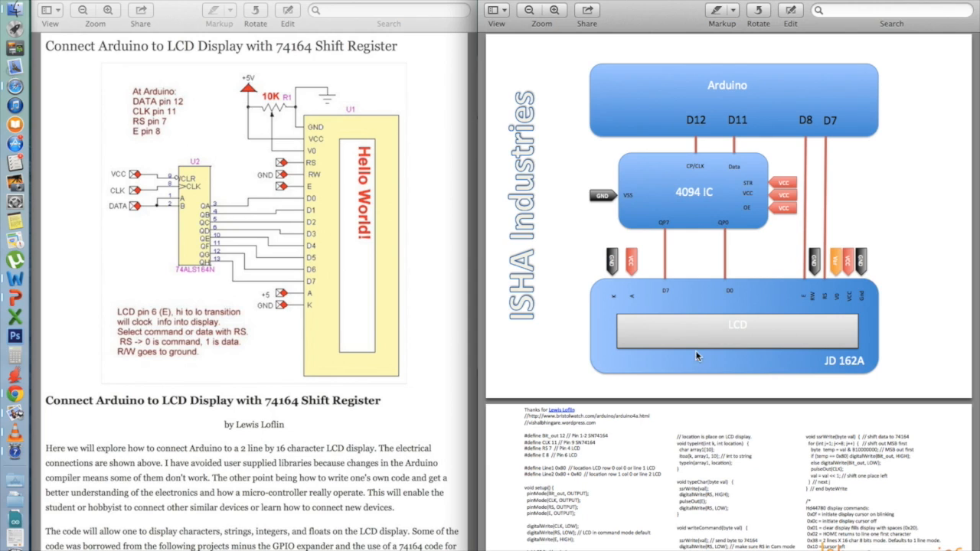
{"action": "mouse_move", "coordinate": [937, 217]}
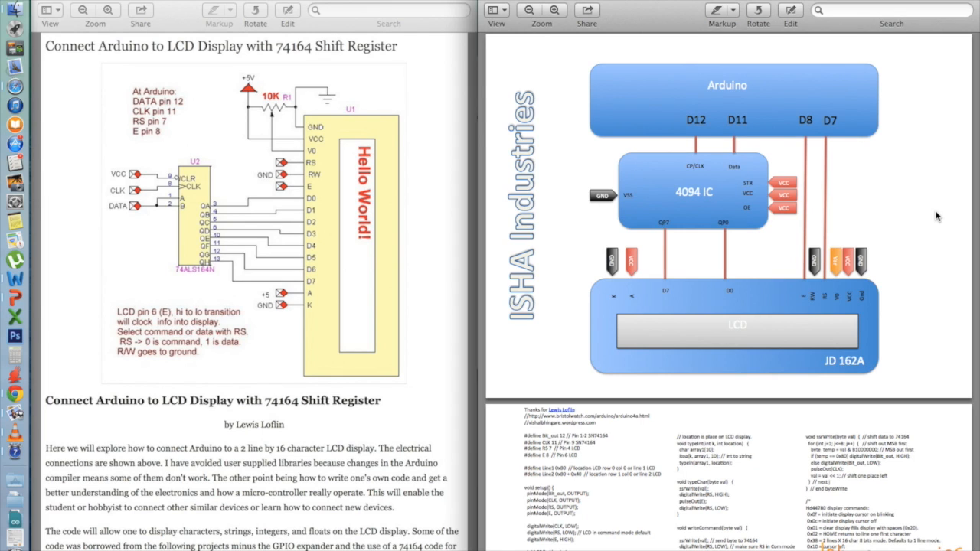
{"action": "mouse_move", "coordinate": [925, 214]}
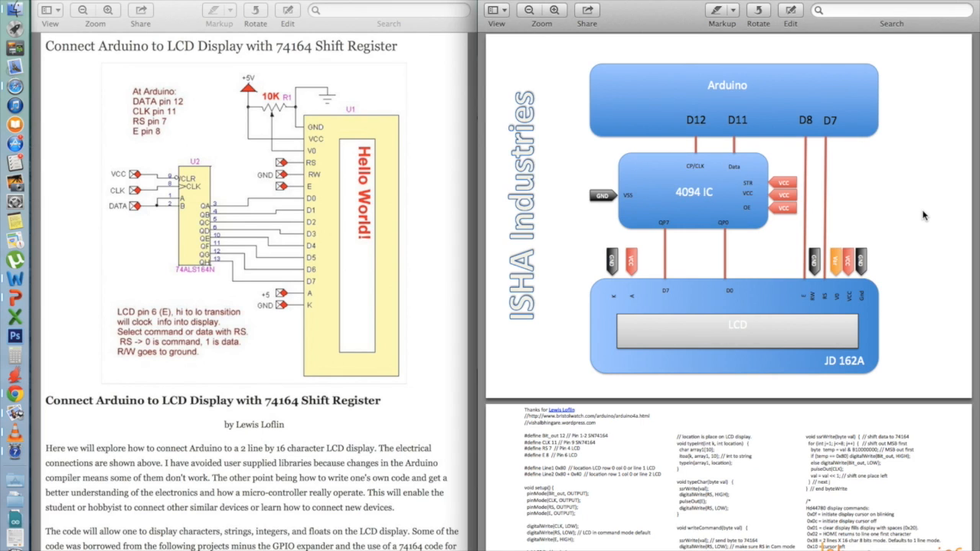